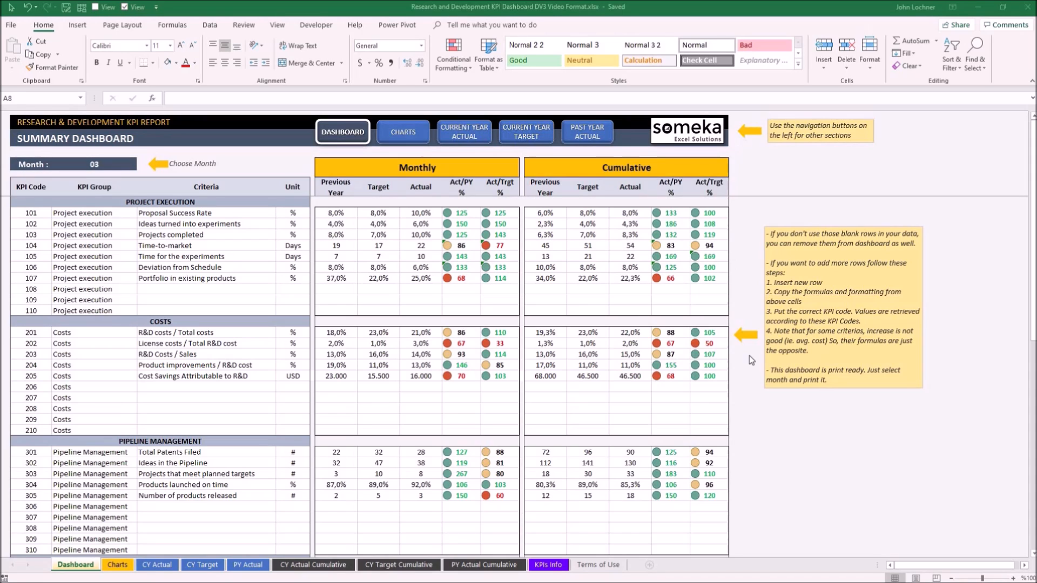
mouse_move(700, 374)
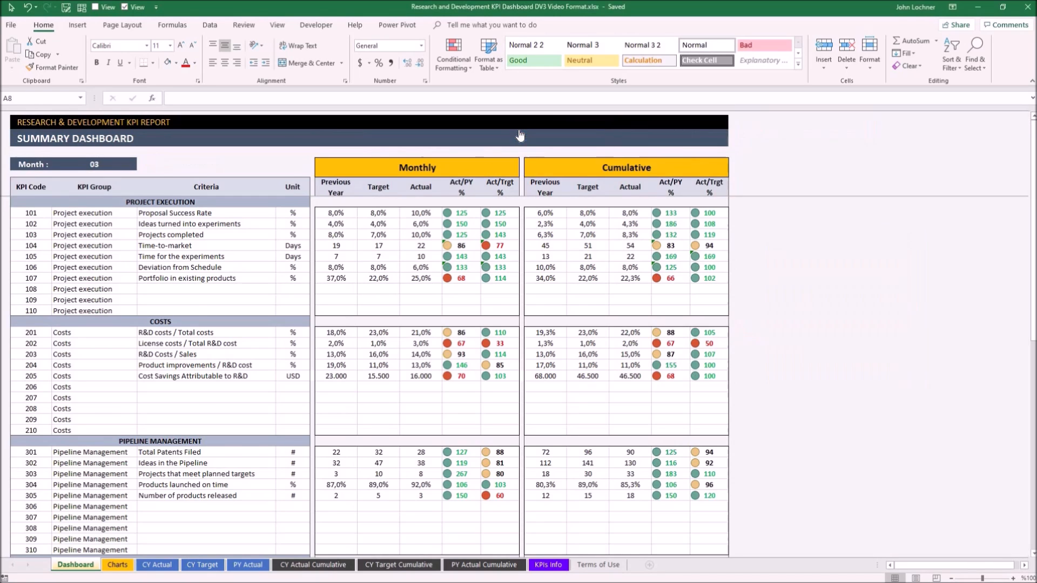
Show the Current Year Target sheet with monthly targets per KPI from the dashboard header
left_click(496, 132)
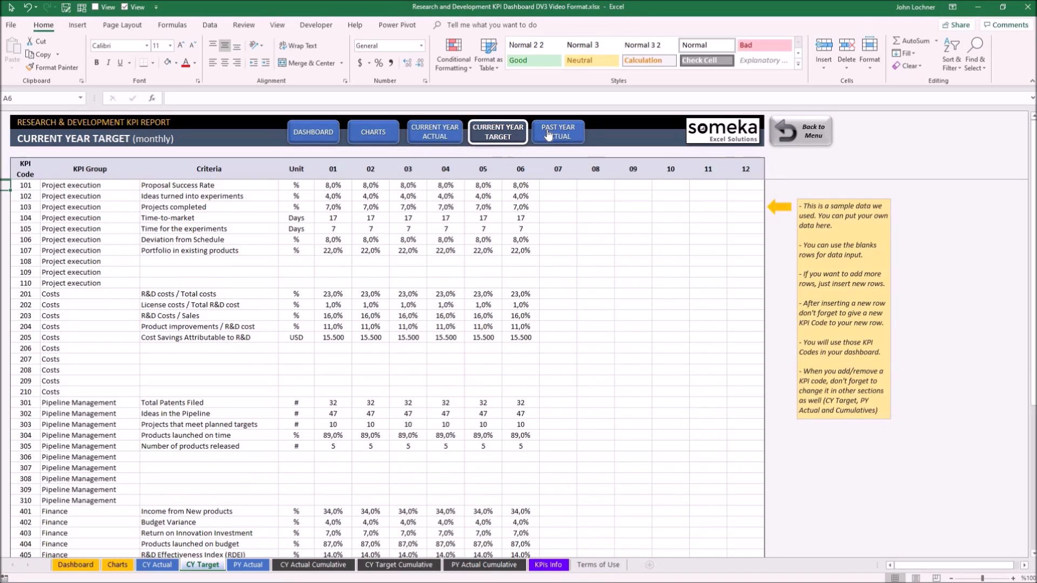
left_click(556, 131)
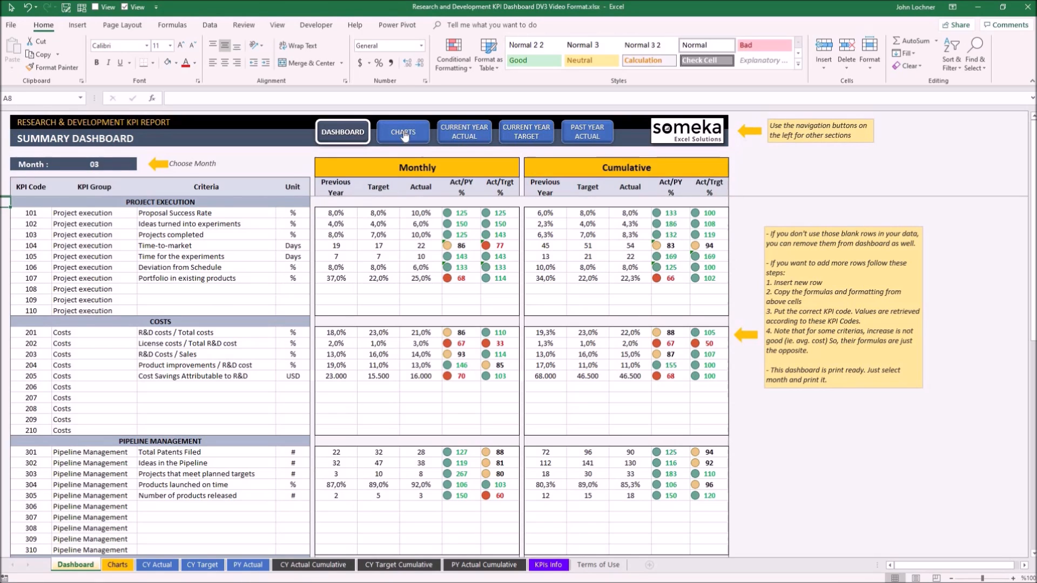
mouse_move(703, 137)
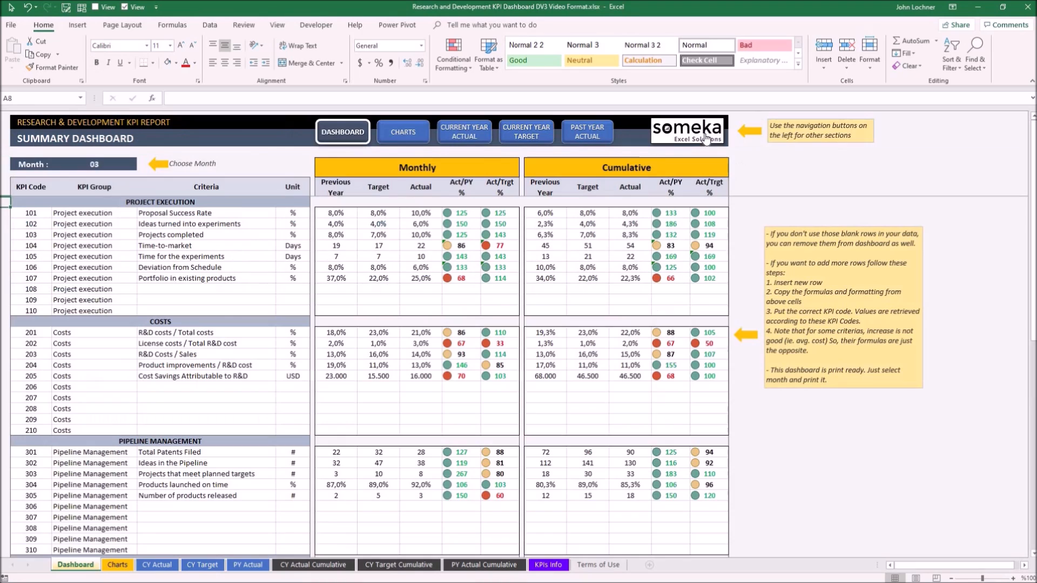
mouse_move(690, 131)
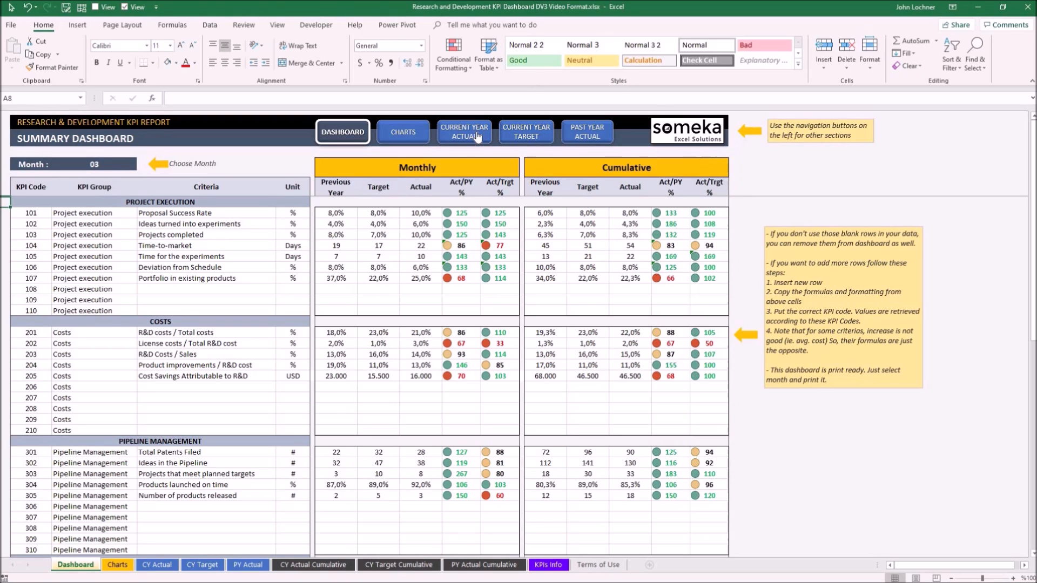
left_click(497, 132)
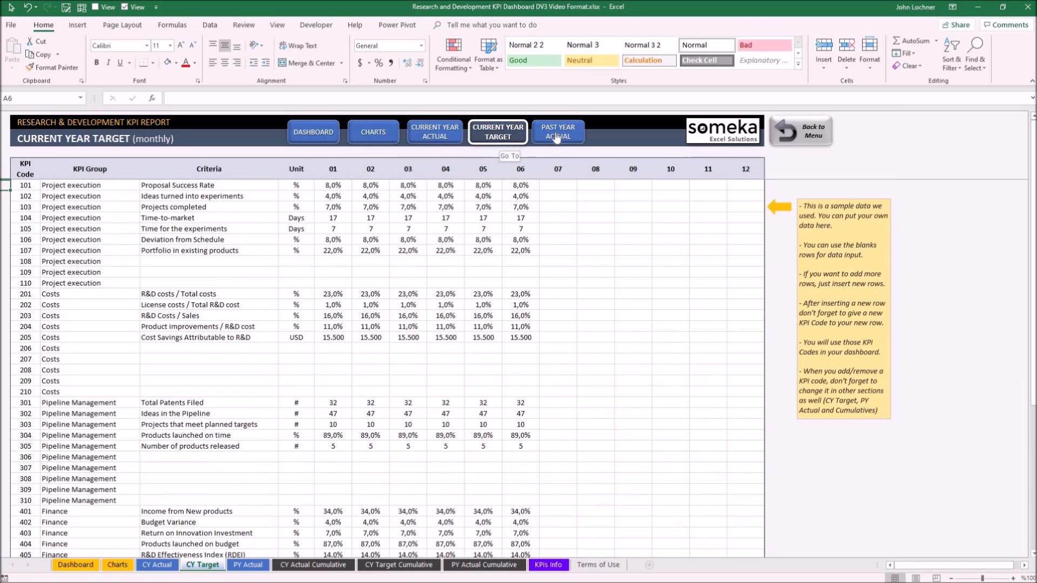
left_click(556, 131)
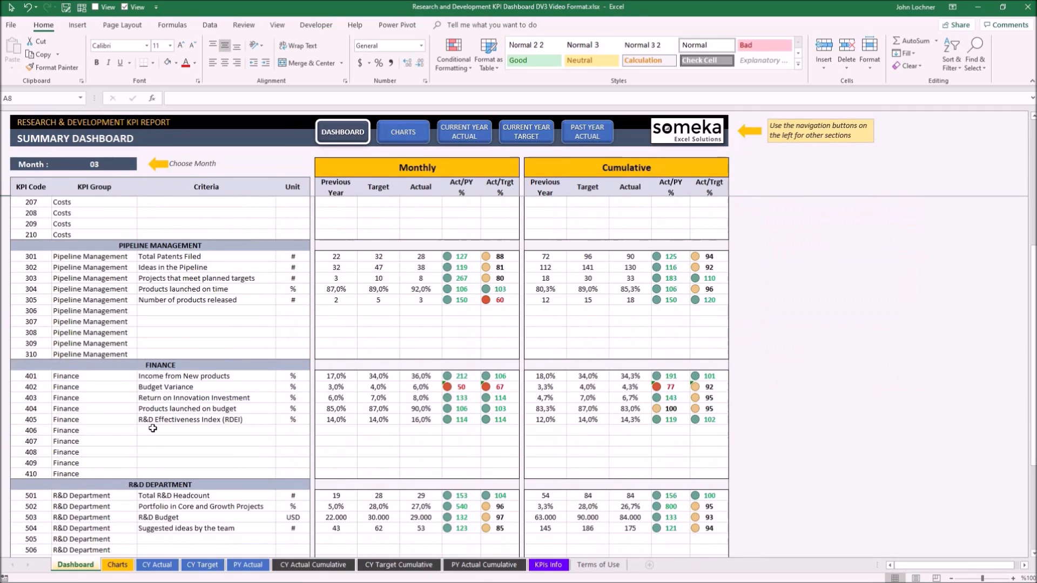
Bring the Gross Profit metric from the New Metric Example workbook into the empty row 406 cell
left_click(205, 428)
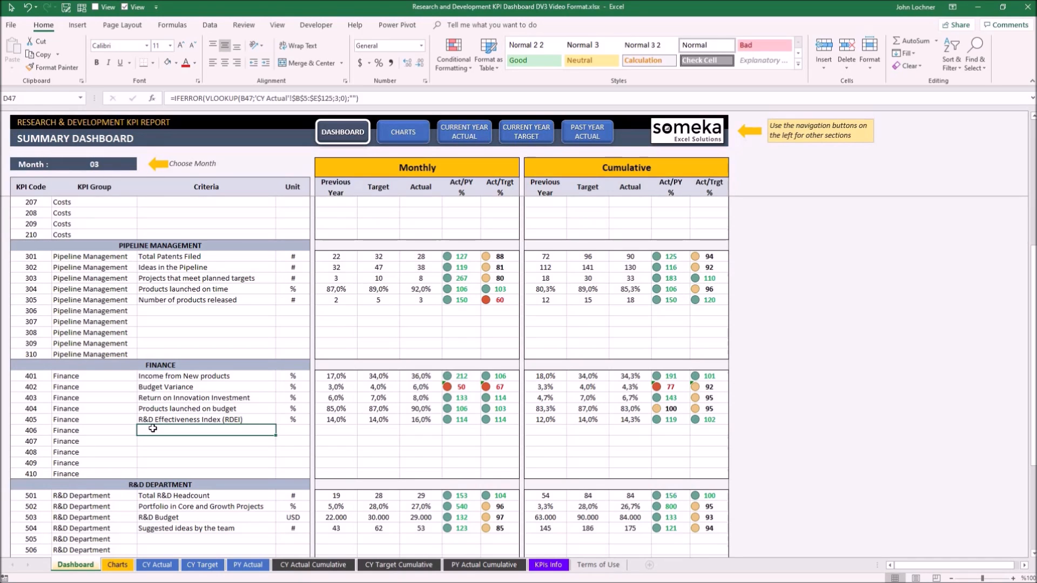
key("alt+tab")
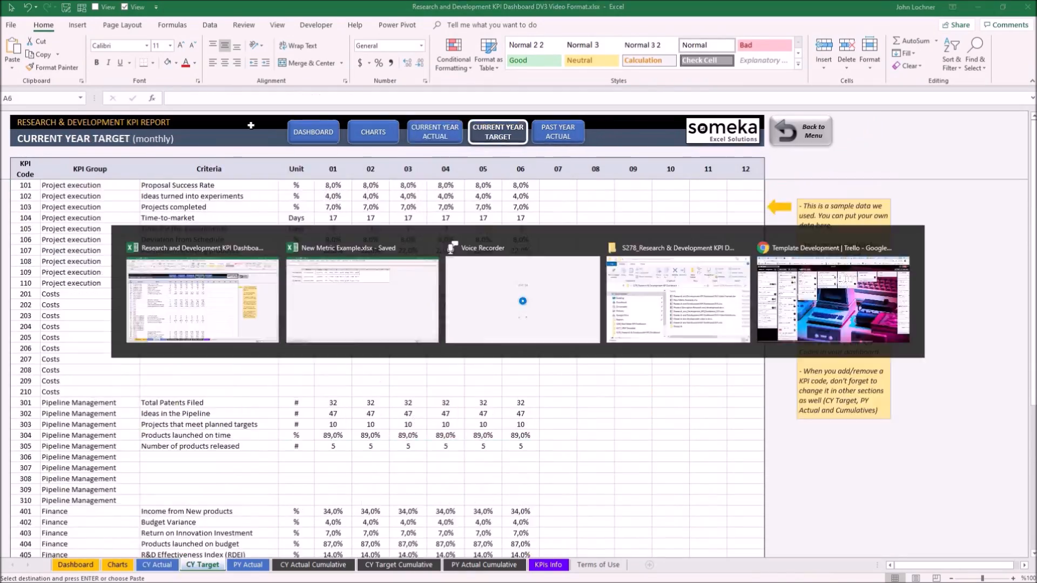
left_click(557, 130)
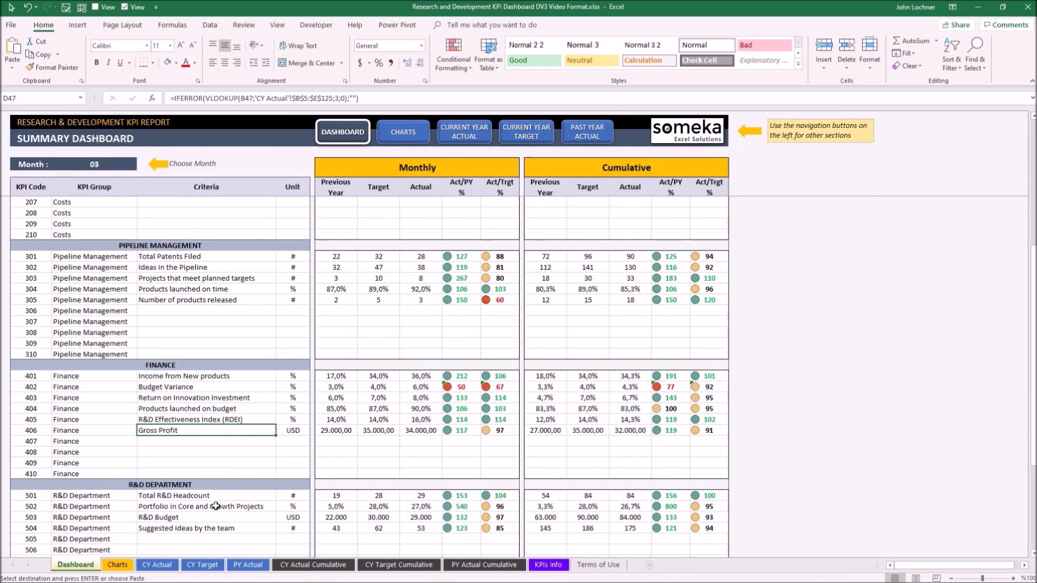
mouse_move(236, 472)
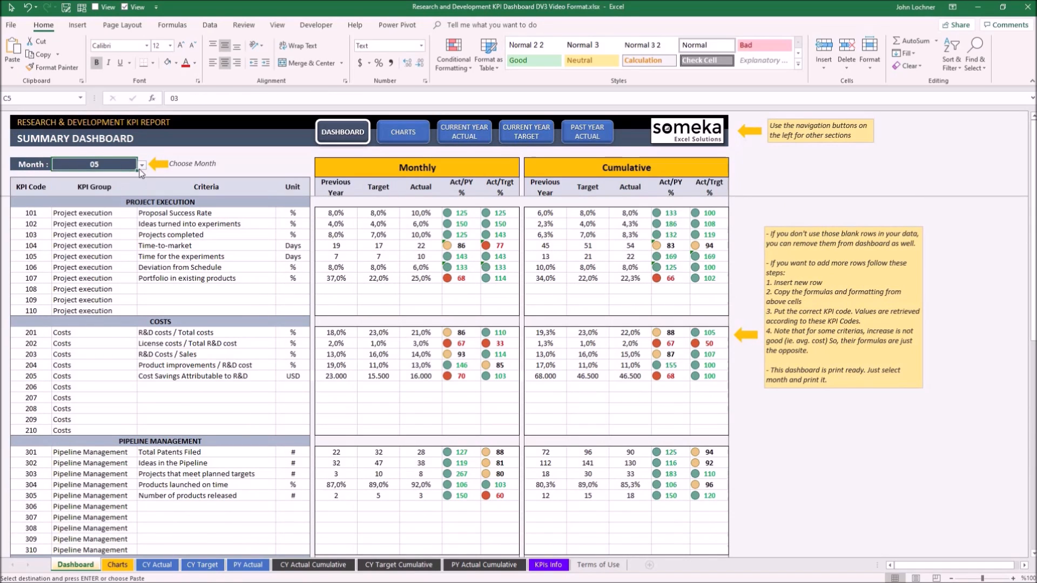
Change the dashboard month to 04 so monthly and cumulative figures update
left_click(140, 166)
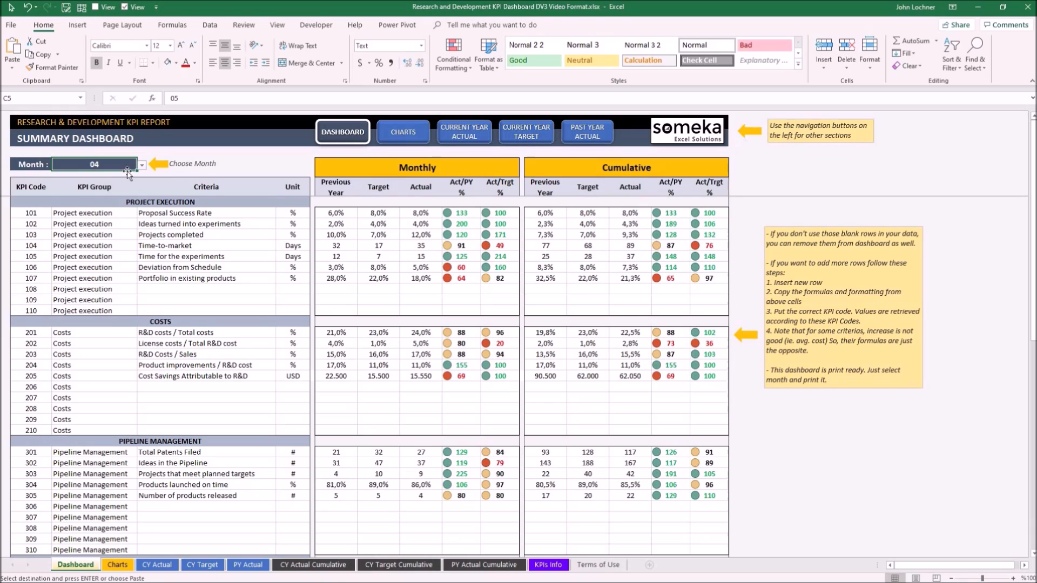
left_click(142, 165)
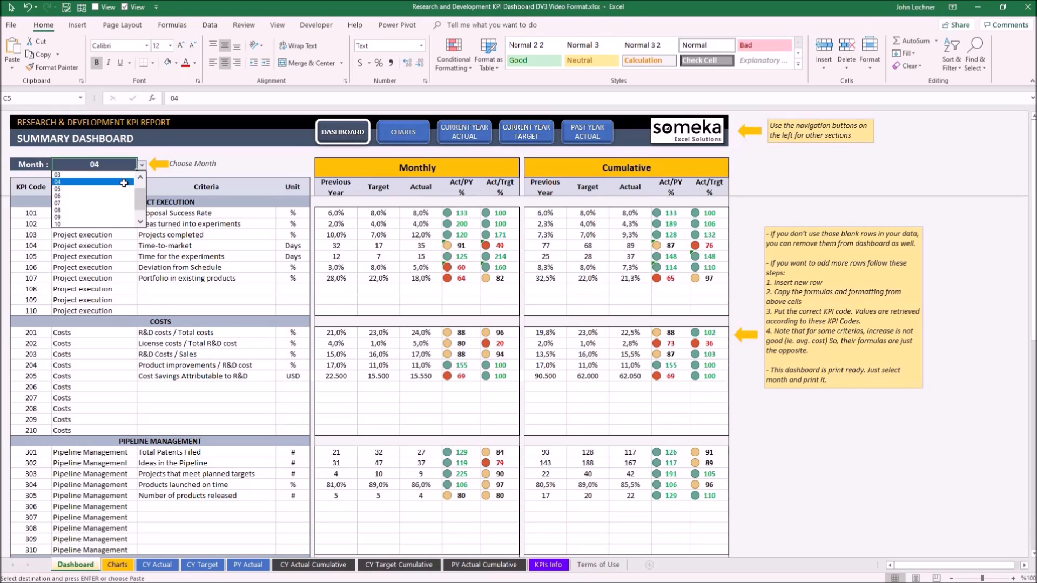
left_click(60, 174)
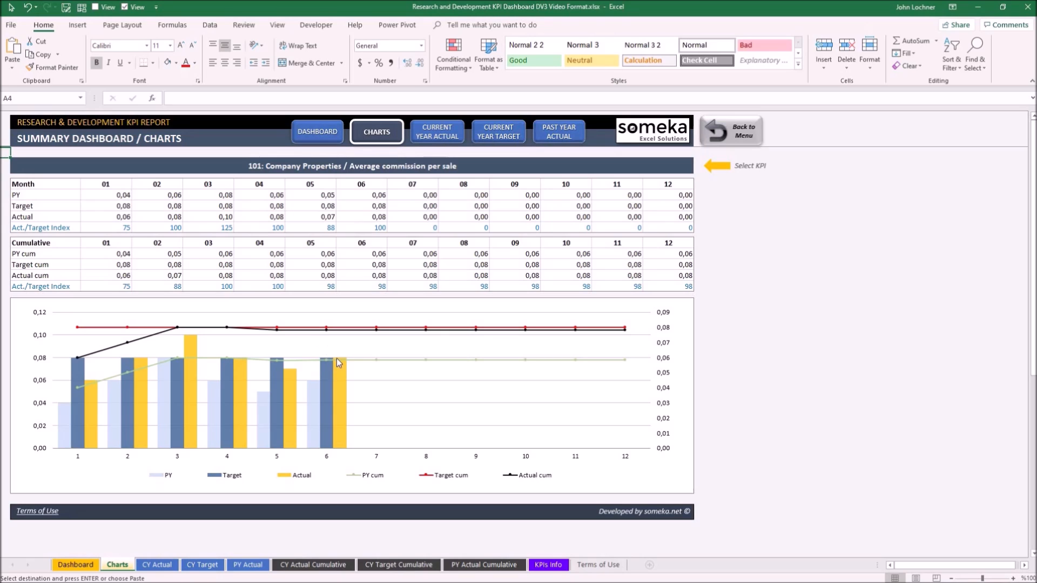
mouse_move(337, 355)
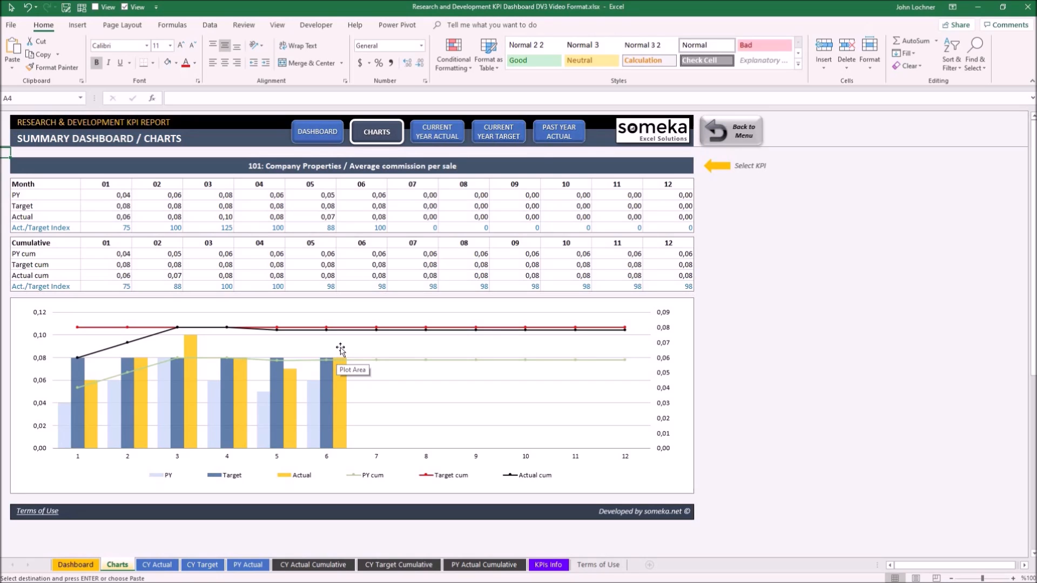
mouse_move(643, 399)
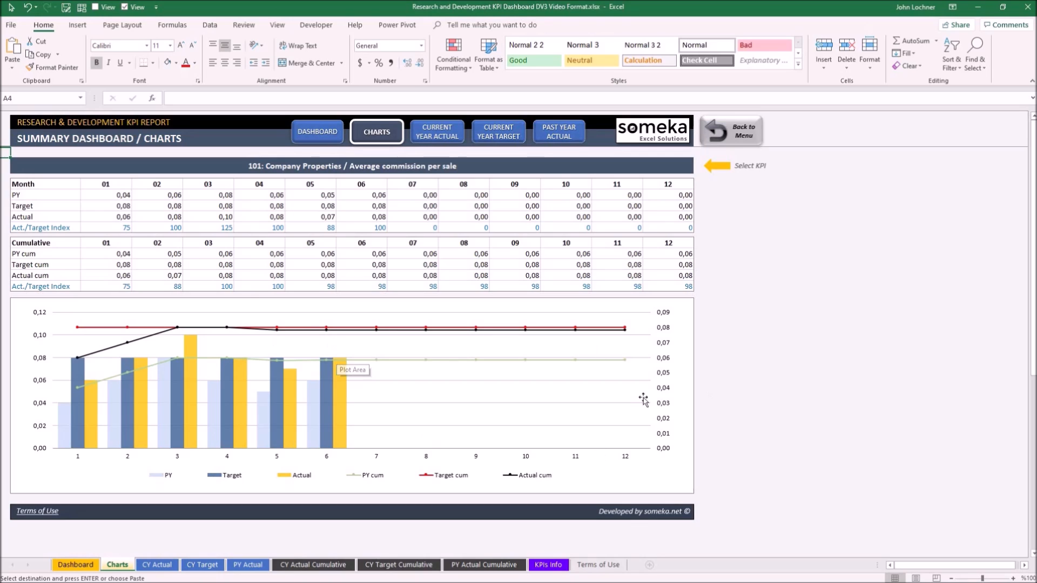
mouse_move(301, 461)
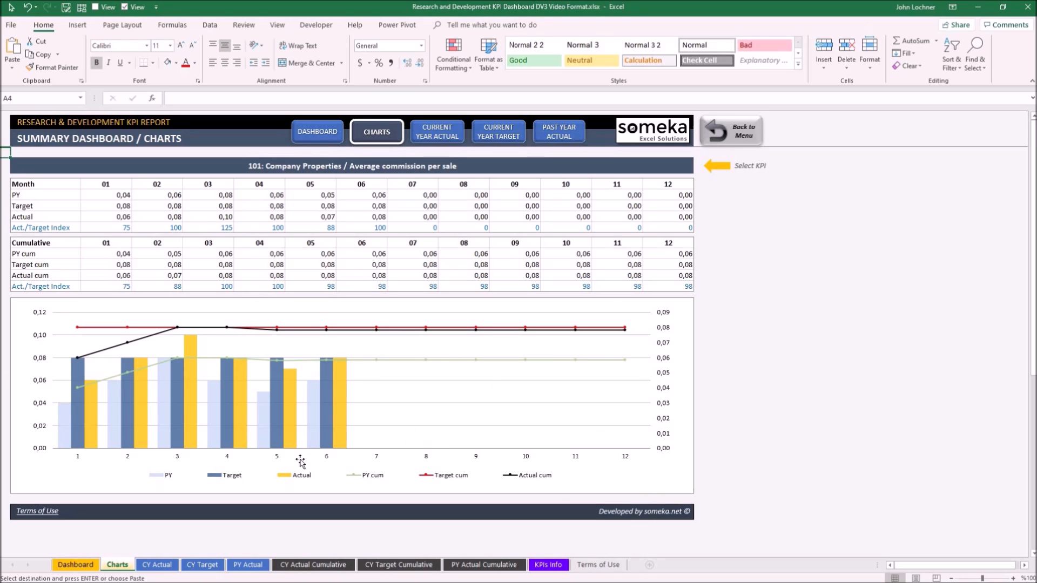
mouse_move(301, 455)
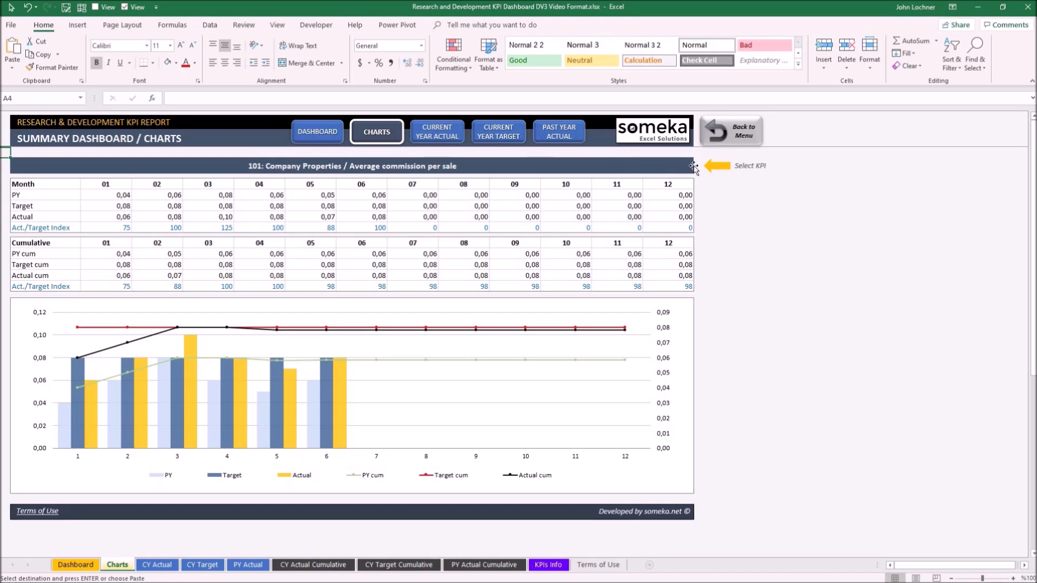
Choose 406: Finance / Gross Profit as the KPI shown on the Charts sheet
left_click(691, 166)
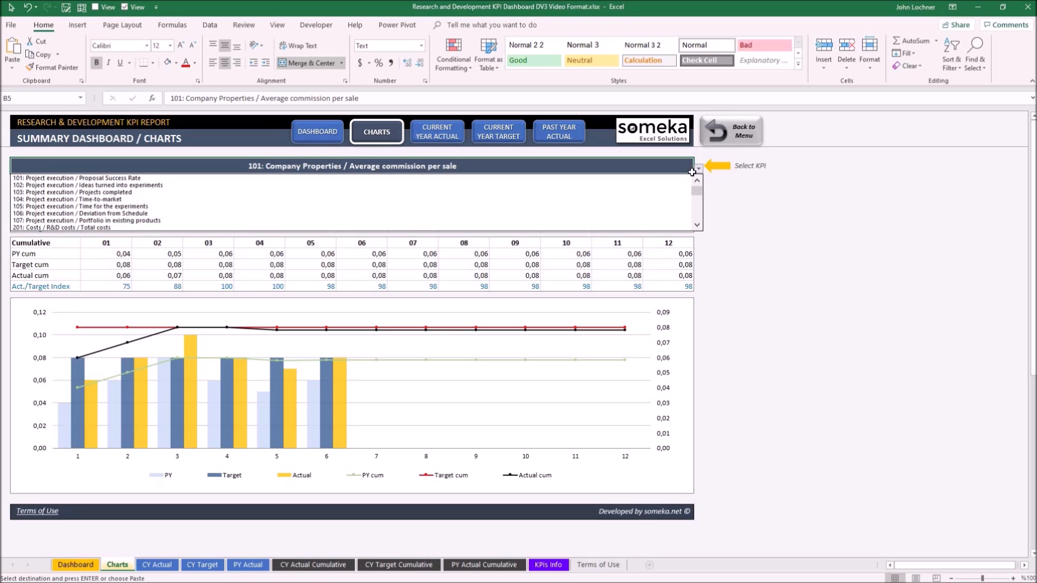
left_click(76, 193)
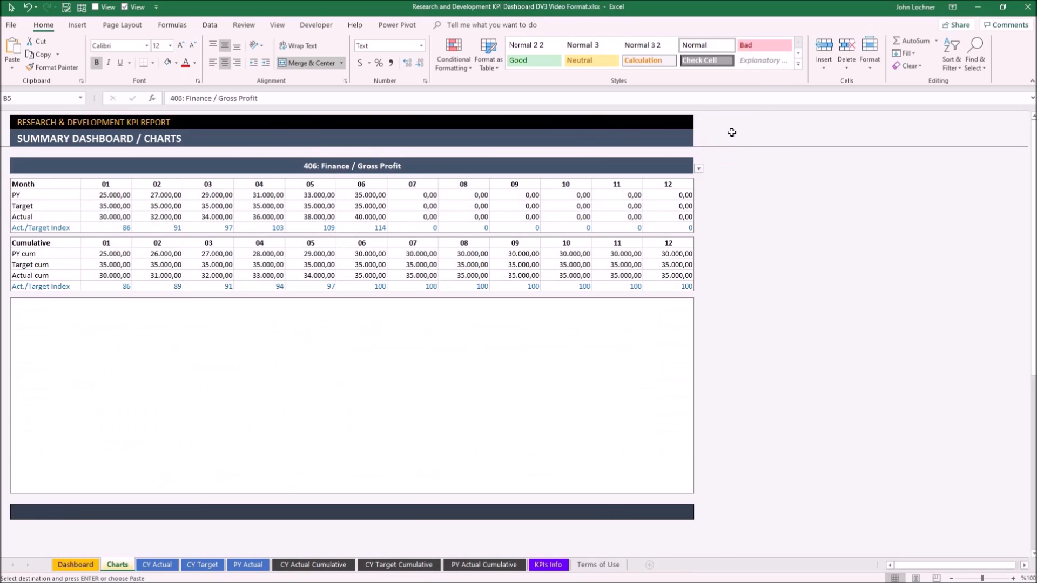
Browse the KPIs Info descriptions sheet, then return to the summary dashboard
left_click(75, 564)
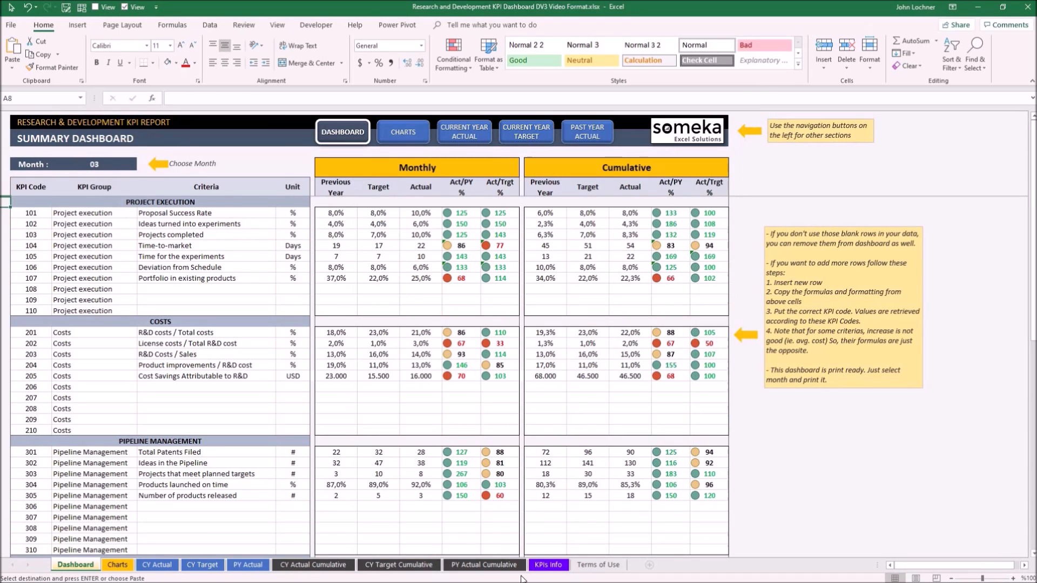
left_click(547, 567)
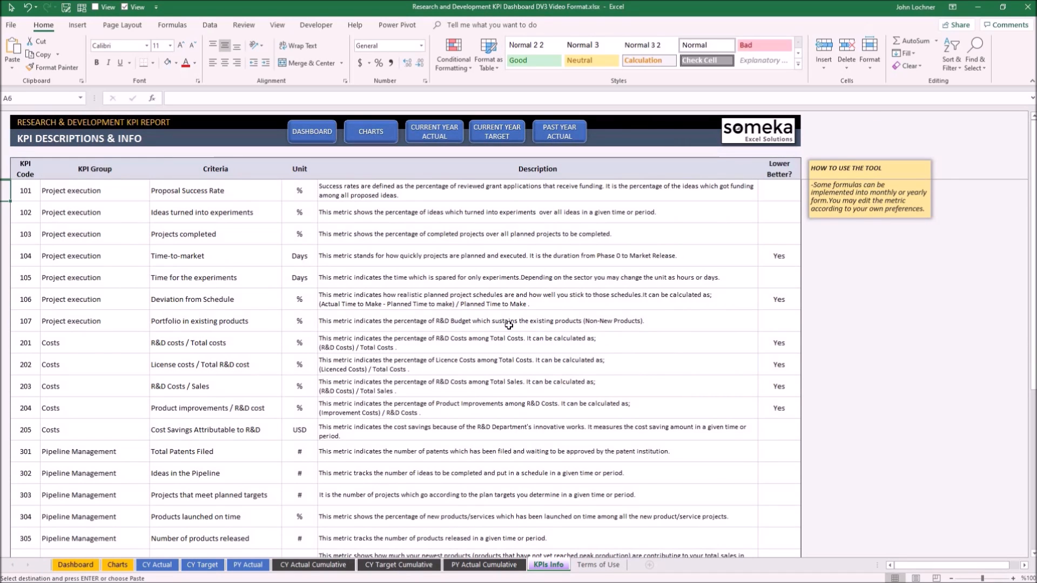
scroll("down", 3)
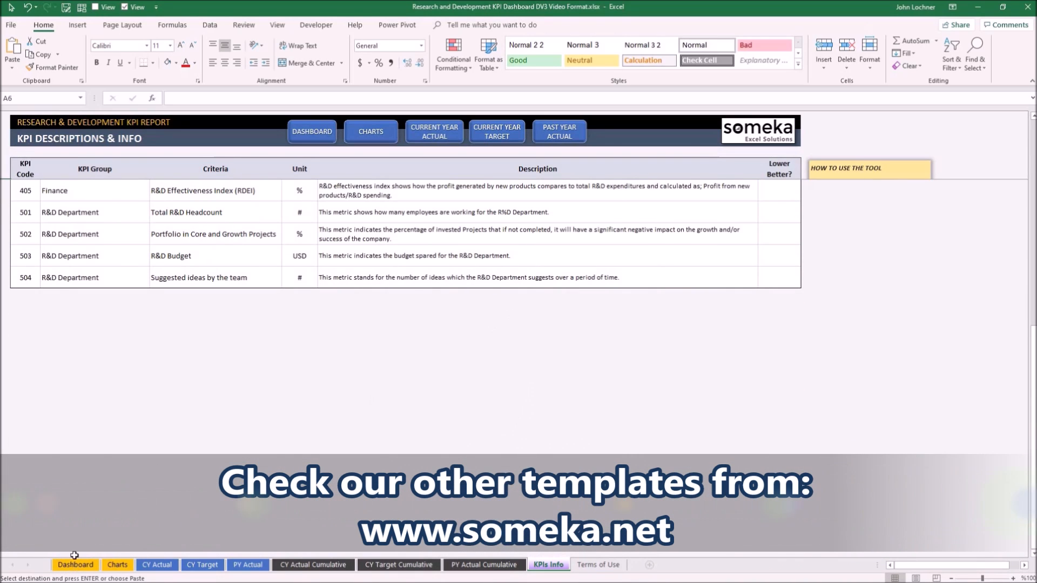
left_click(75, 563)
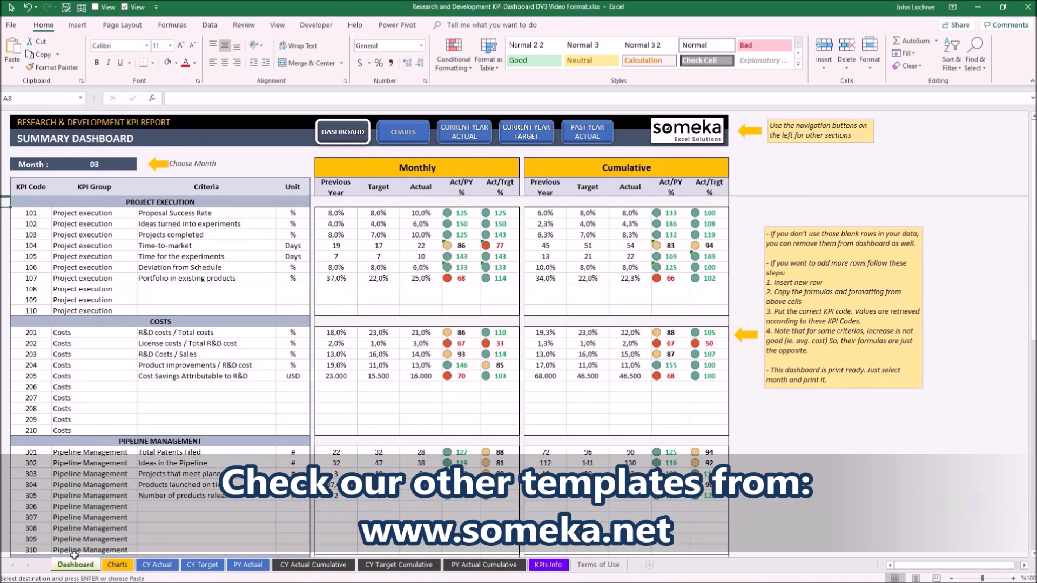